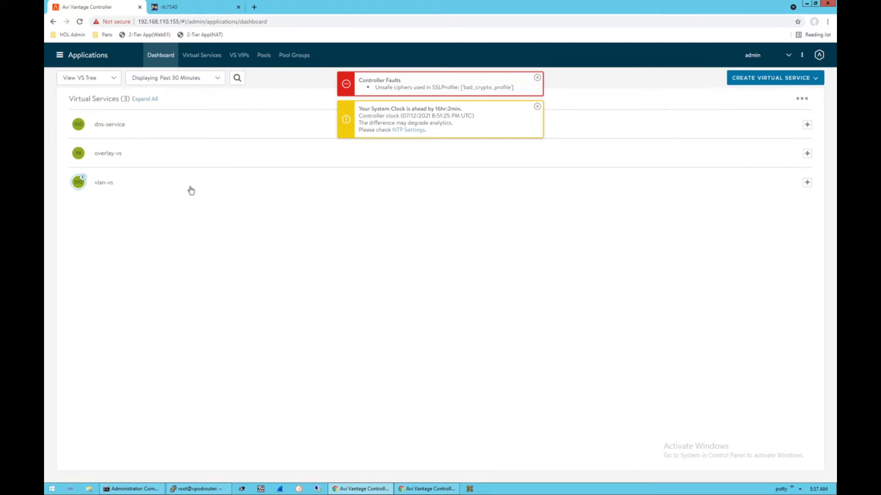
pyautogui.moveTo(367, 83)
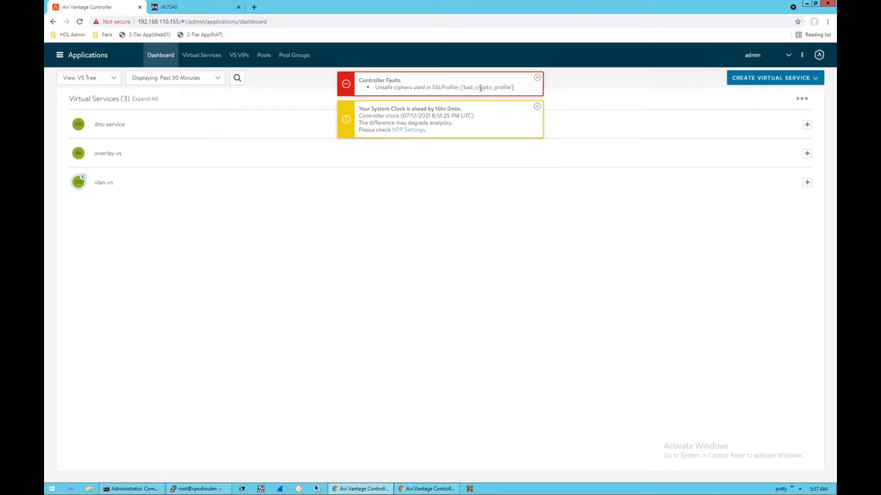
pyautogui.moveTo(454, 208)
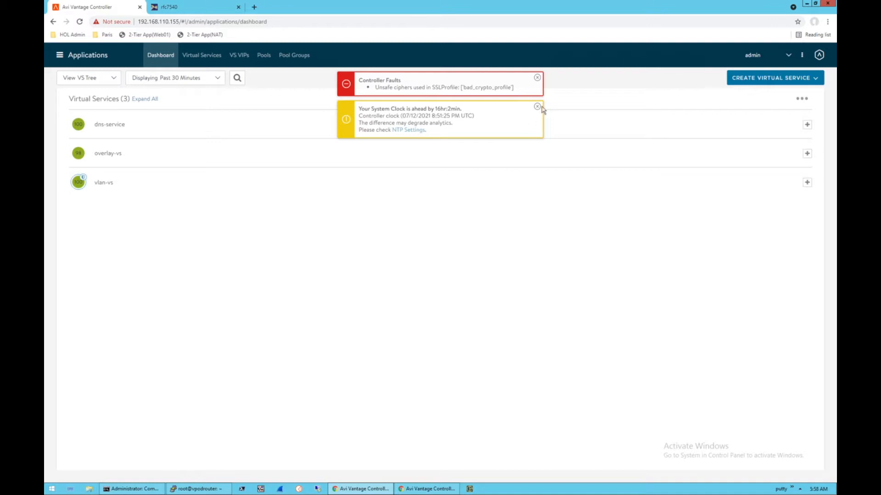
# - Dismiss the yellow System Clock warning banner on the controller dashboard
pyautogui.click(536, 106)
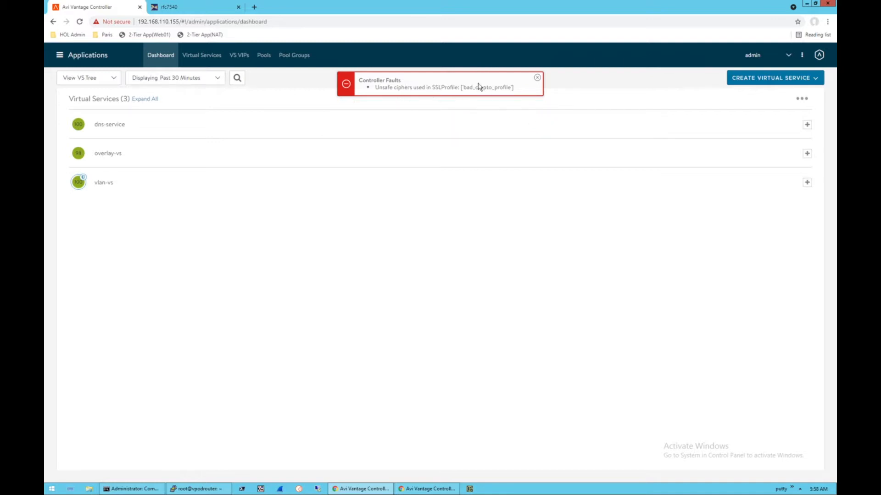
pyautogui.moveTo(465, 159)
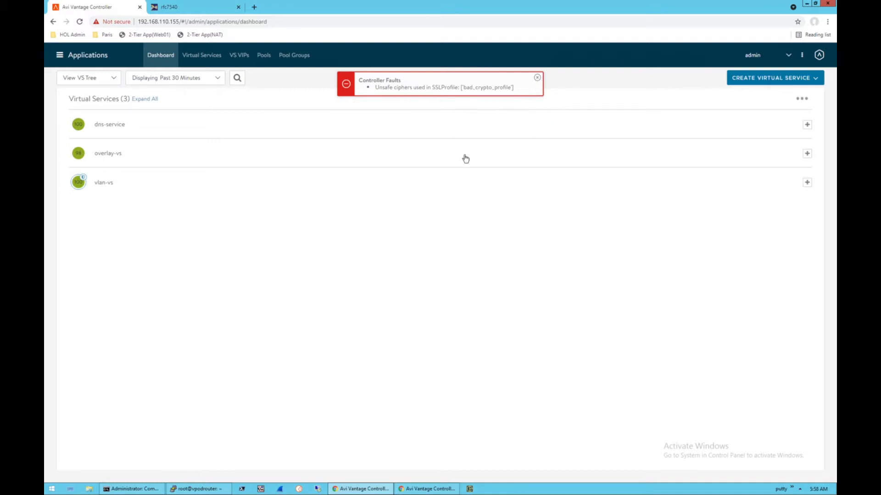
pyautogui.moveTo(443, 156)
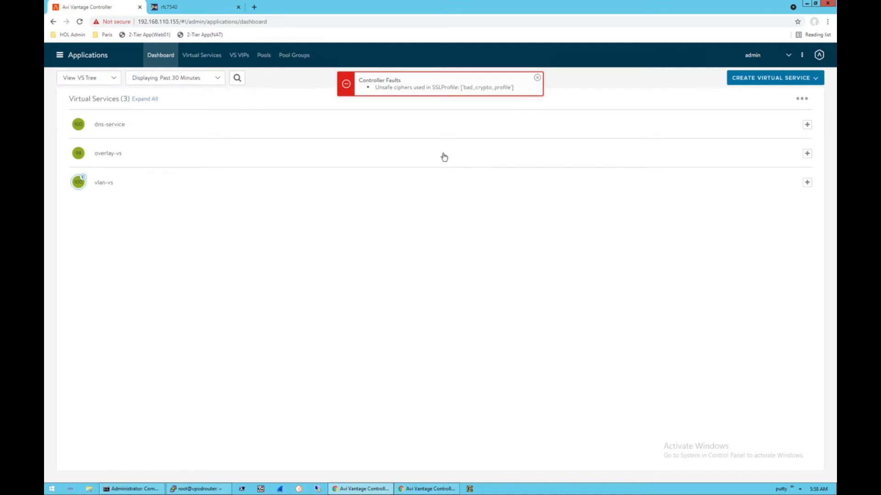
pyautogui.moveTo(235, 29)
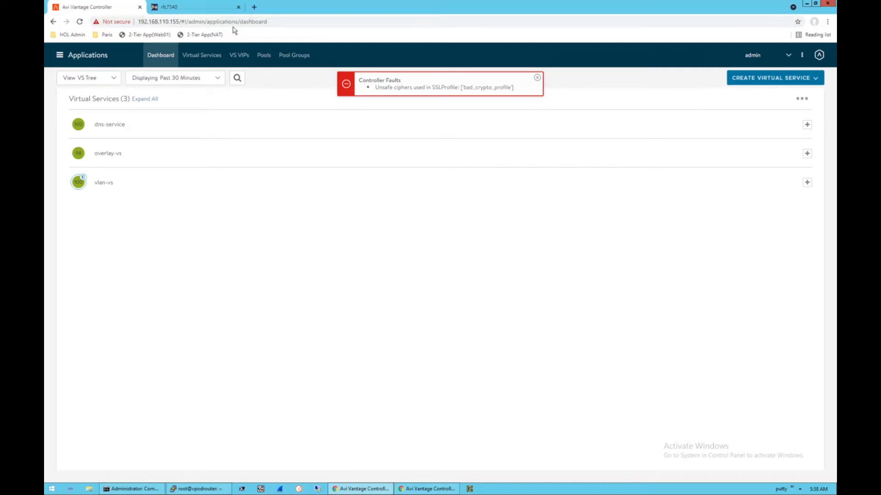
# - Switch to the RFC 7540 page at Appendix A's TLS 1.2 cipher suite black list
pyautogui.click(191, 7)
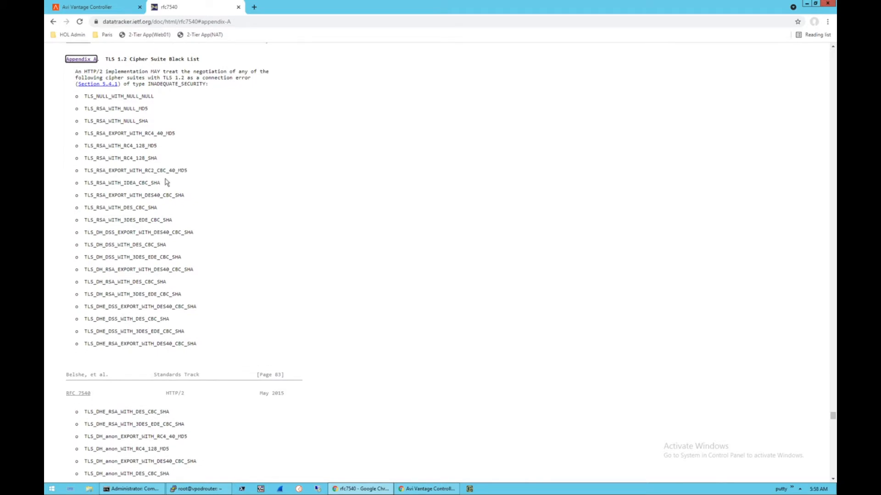
pyautogui.moveTo(171, 70)
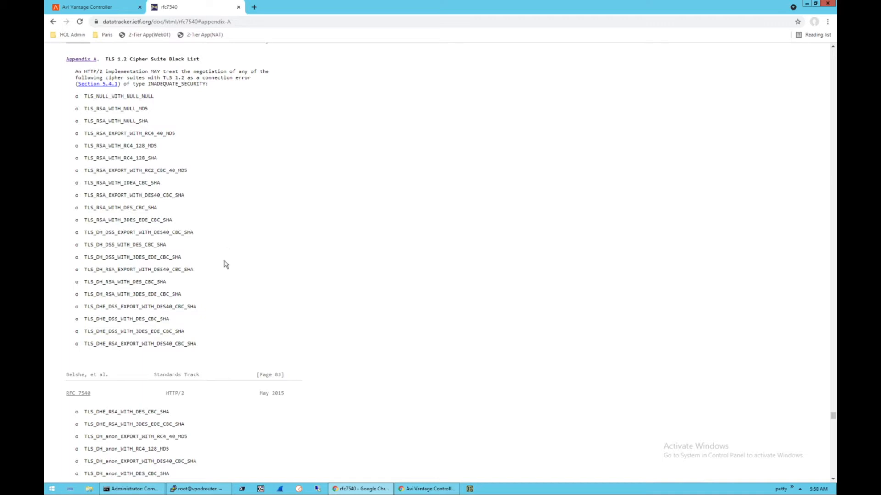
pyautogui.moveTo(236, 240)
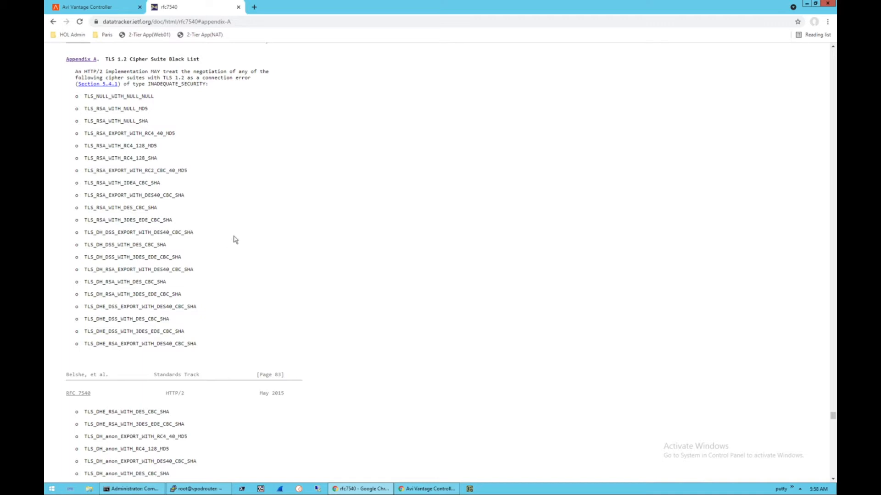
pyautogui.moveTo(215, 222)
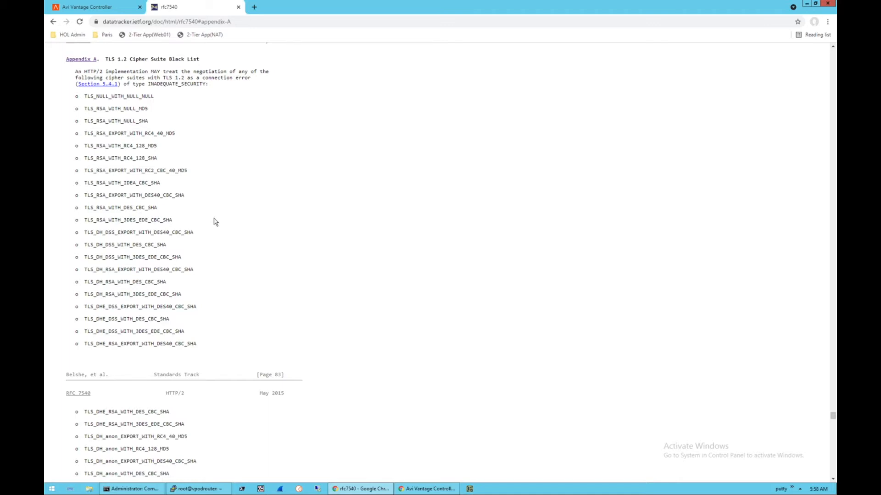
pyautogui.moveTo(292, 225)
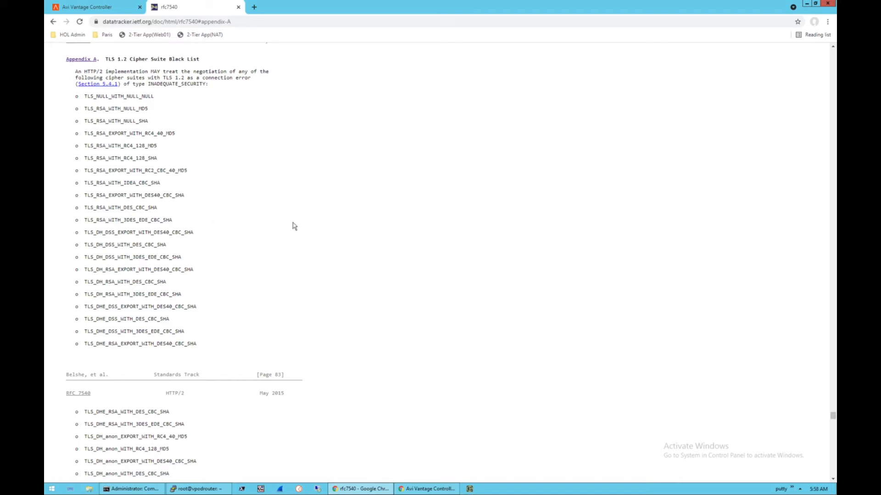
pyautogui.moveTo(238, 160)
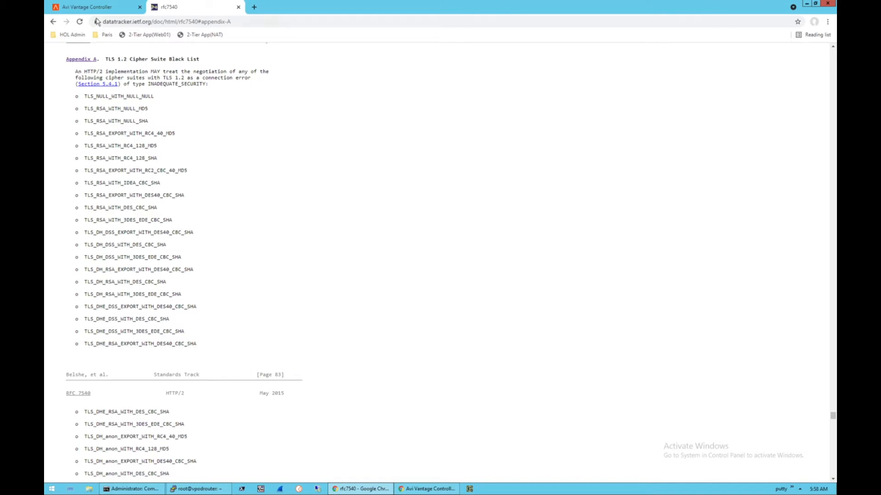
pyautogui.moveTo(87, 7)
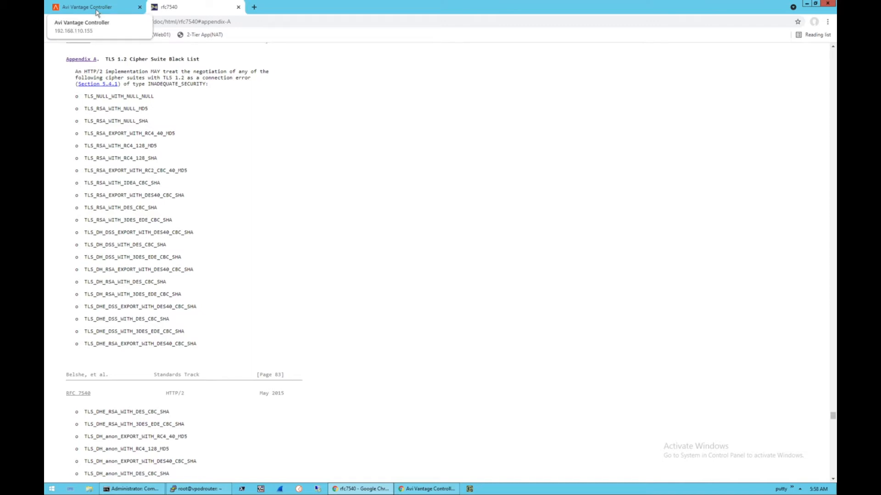
# - Return to the controller, expand overlay-vs in the VS tree and open its analytics
pyautogui.click(87, 6)
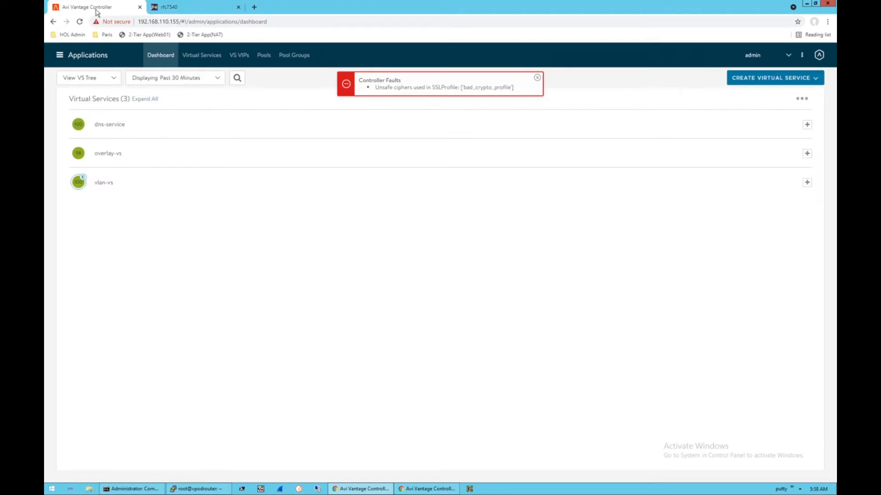
pyautogui.click(536, 77)
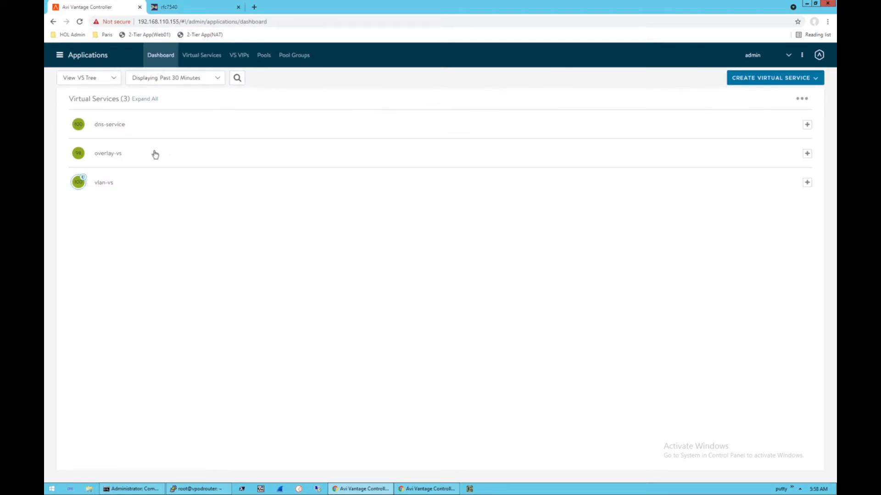
pyautogui.click(807, 153)
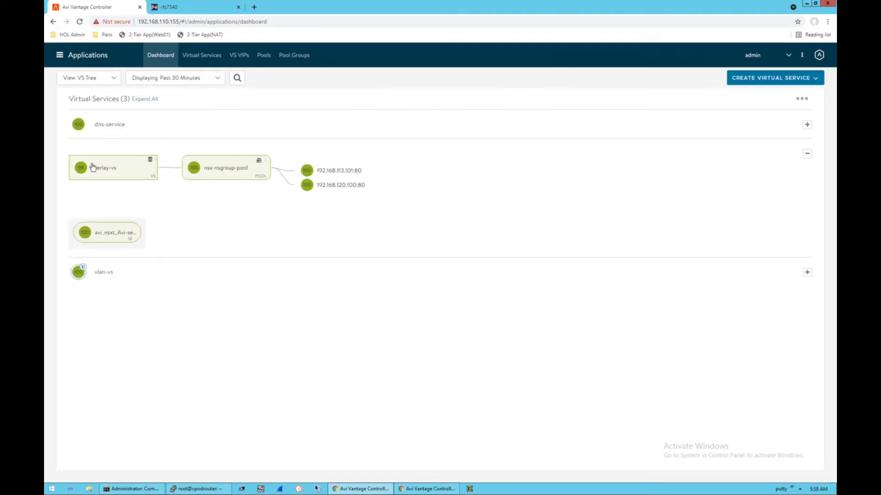
pyautogui.click(101, 168)
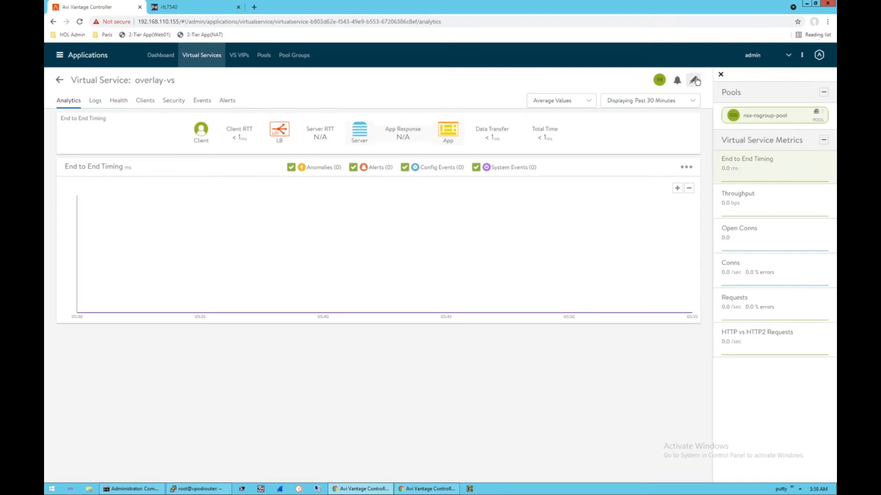
# - Edit overlay-vs and bring up SSL Settings showing bad_crypto_profile with System-Default-Cert
pyautogui.click(694, 79)
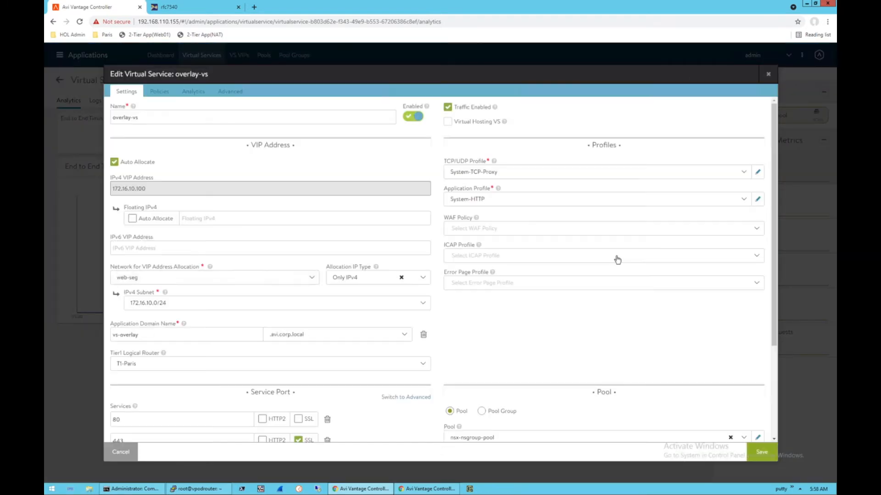
pyautogui.scroll(-3)
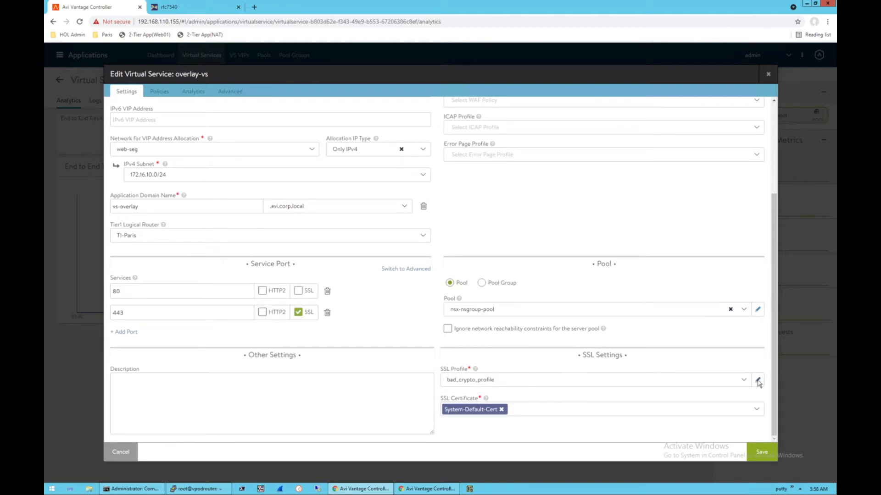
# - Inspect bad_crypto_profile's enabled ciphers, including TLS_RSA_WITH_3DES_EDE_CBC_SHA
pyautogui.click(758, 380)
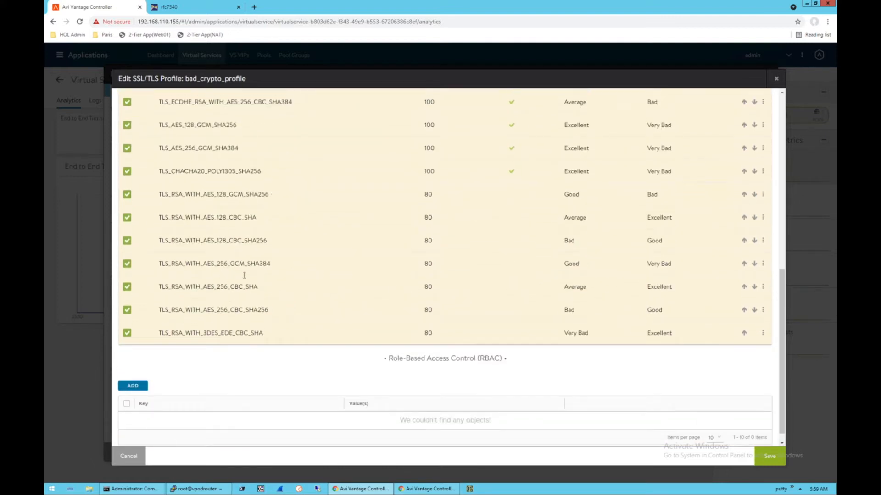
pyautogui.scroll(3)
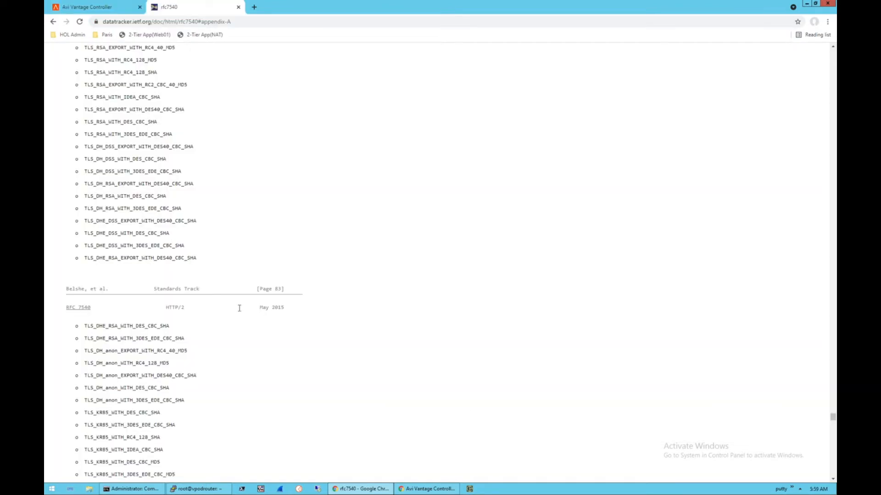
# - Scroll RFC 7540's blacklist down to the DHE, anonymous DH and KRB5 cipher entries
pyautogui.scroll(3)
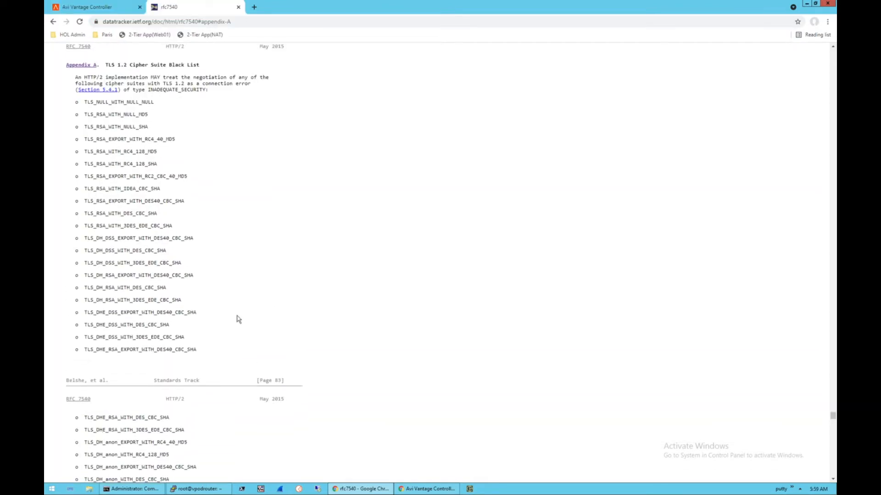
pyautogui.scroll(-3)
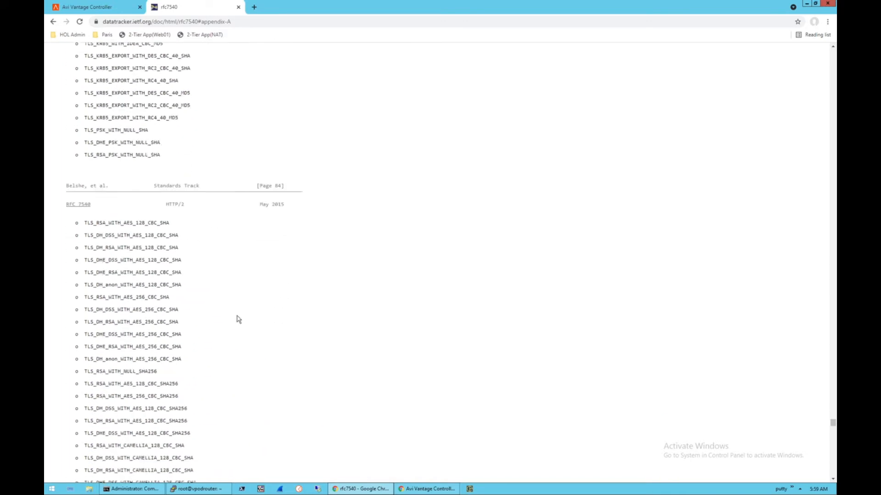
pyautogui.scroll(-3)
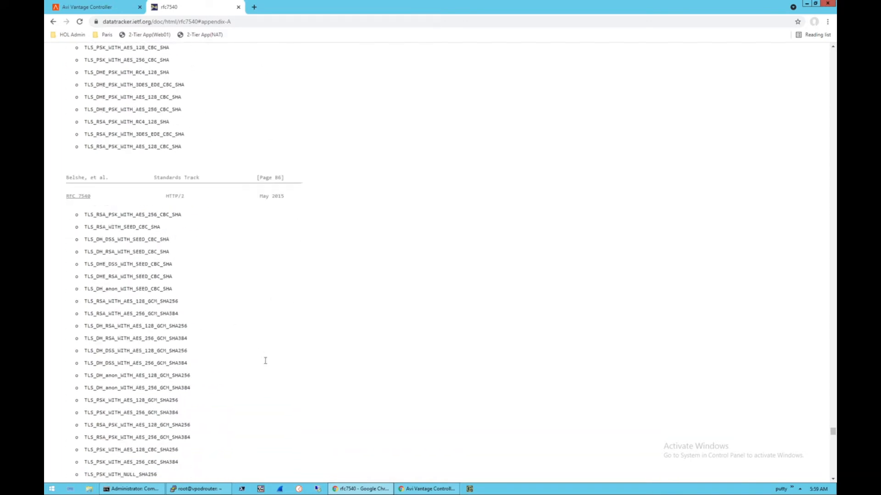
pyautogui.scroll(-3)
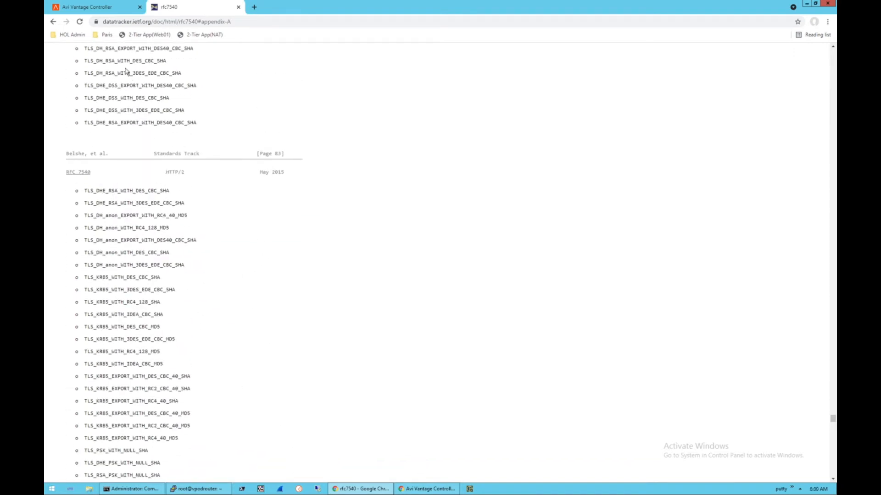
# - Return to the bad_crypto_profile editor showing TLS 1.2 only and its cipher list
pyautogui.click(87, 7)
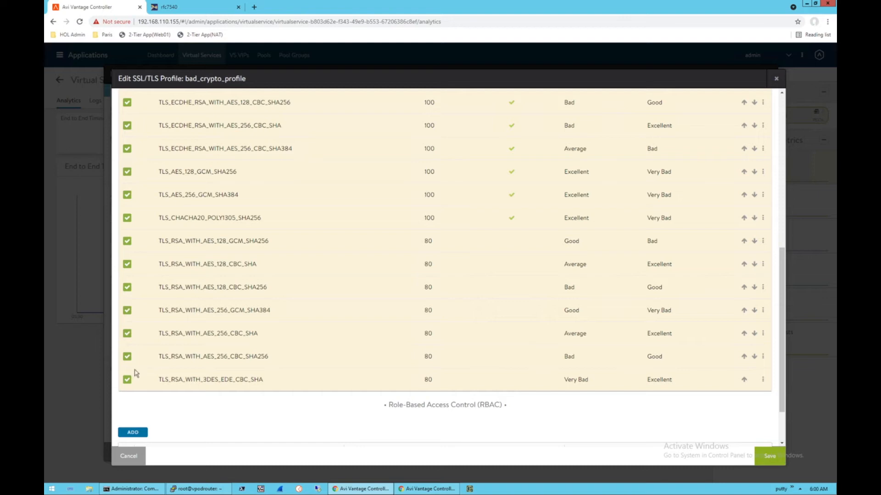
pyautogui.click(127, 379)
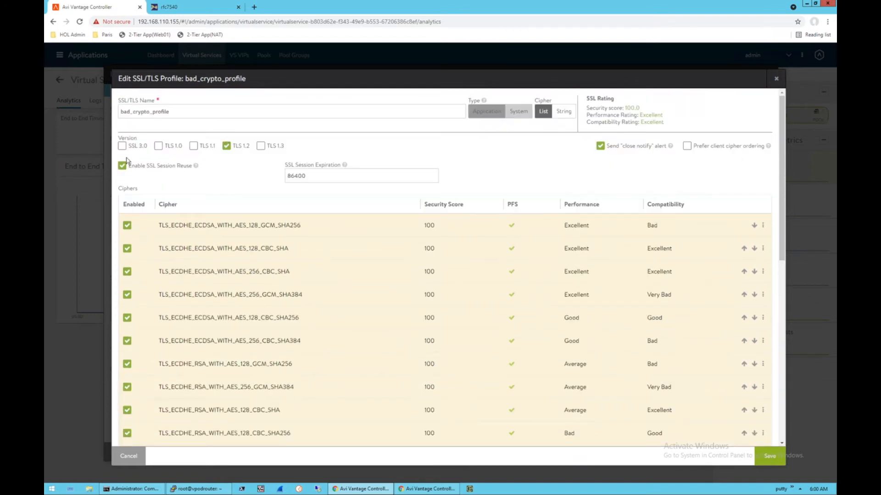
pyautogui.moveTo(357, 160)
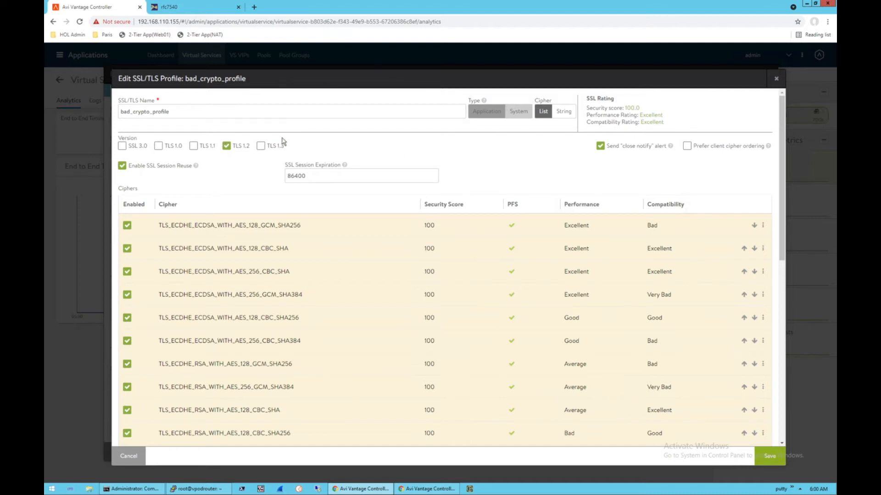
pyautogui.moveTo(213, 161)
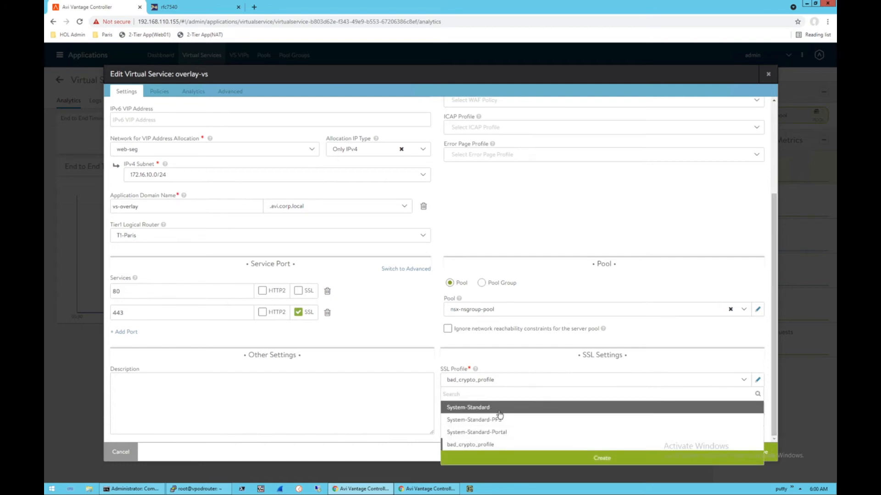
# - Set overlay-vs's SSL profile to System-Standard and save the virtual service
pyautogui.click(468, 407)
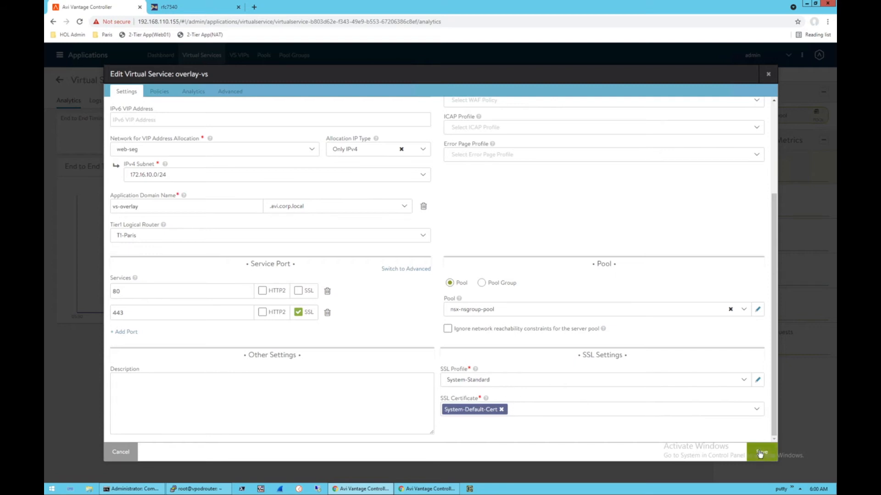
pyautogui.click(760, 452)
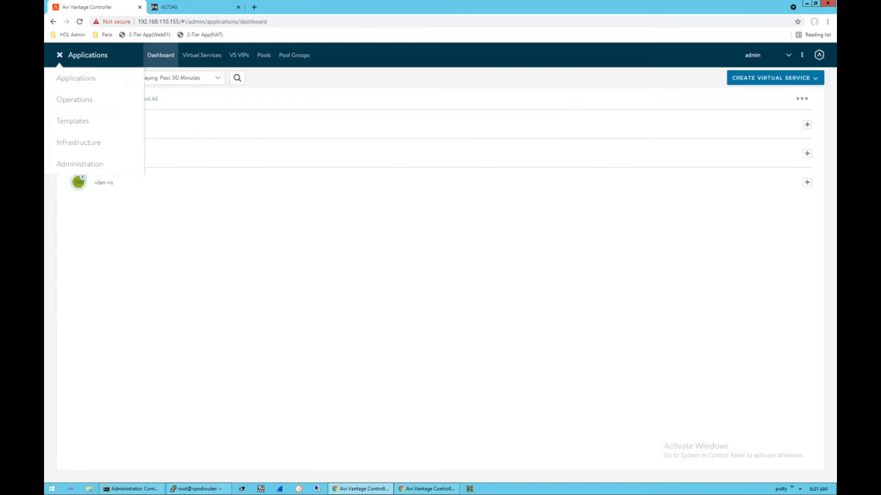
# - Navigate to Templates > Security > SSL/TLS Profile to list the SSL/TLS profiles
pyautogui.click(72, 121)
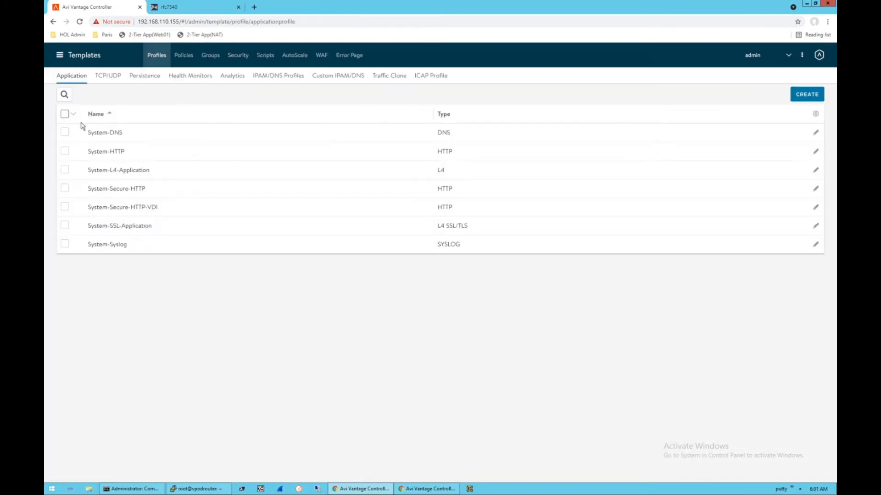
pyautogui.click(238, 55)
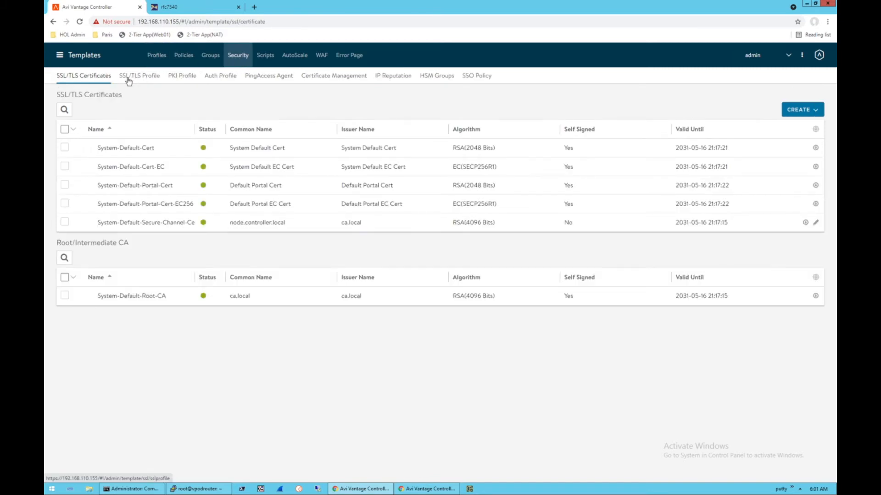
pyautogui.click(138, 75)
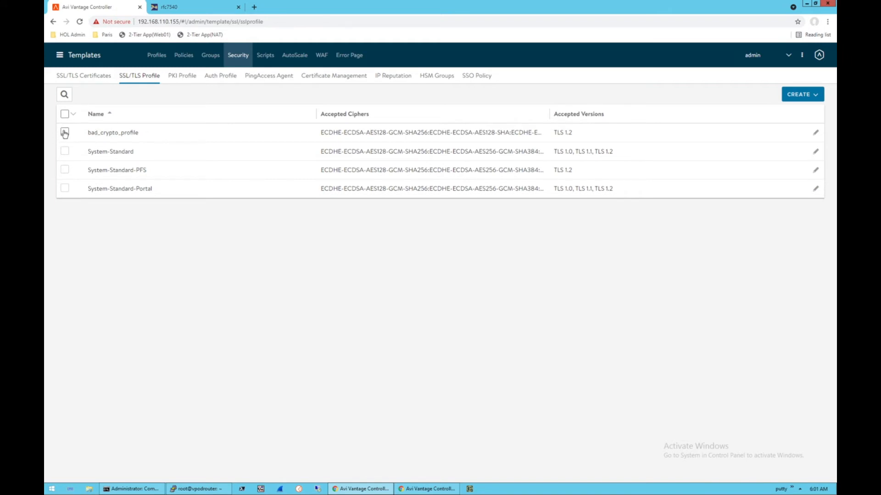
# - Delete bad_crypto_profile and go back to the Applications dashboard
pyautogui.click(65, 132)
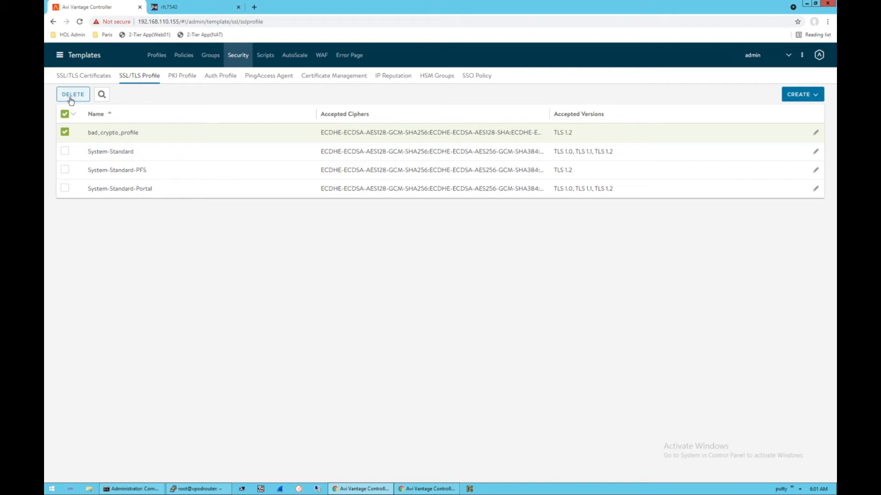
pyautogui.click(72, 93)
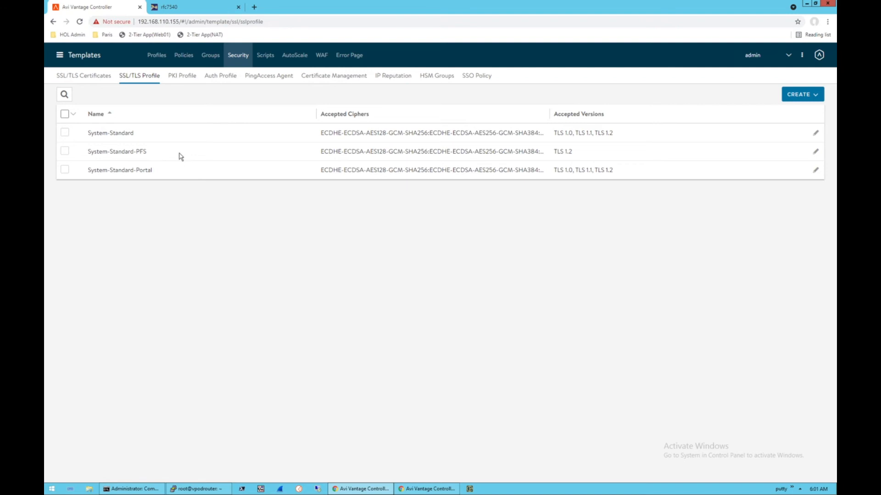
pyautogui.moveTo(441, 159)
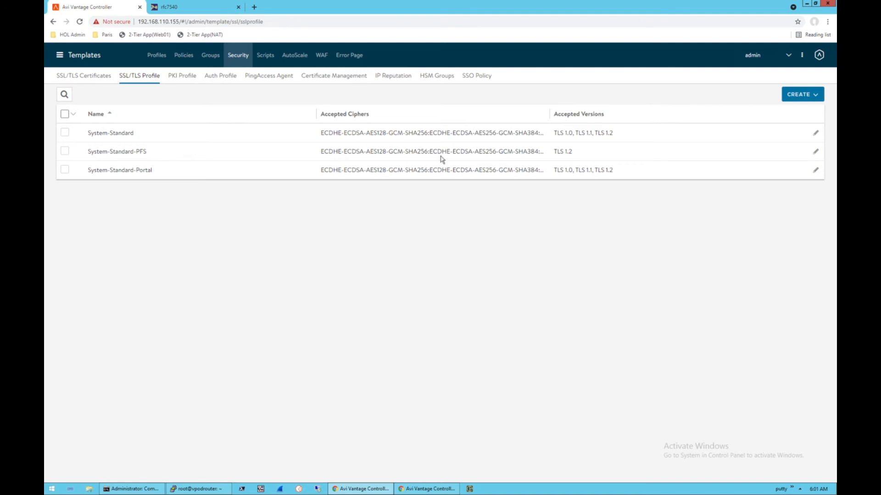
pyautogui.click(802, 94)
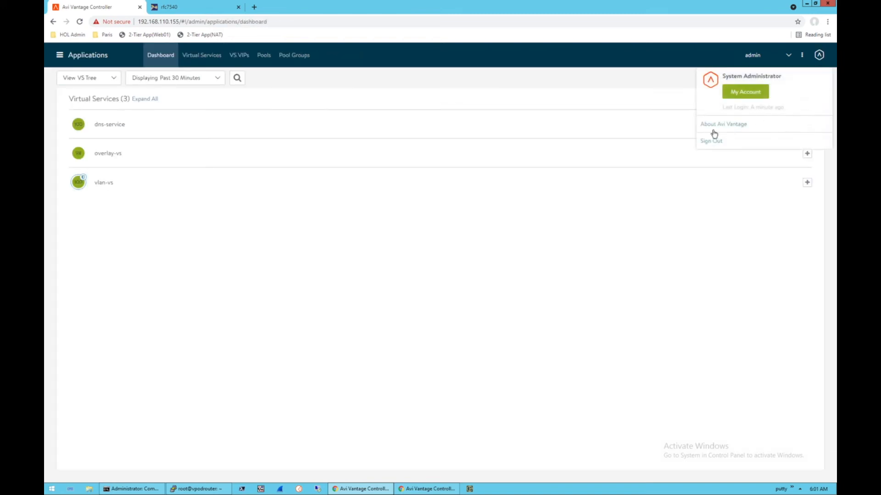
# - Sign out of the controller and log back in as admin
pyautogui.click(710, 141)
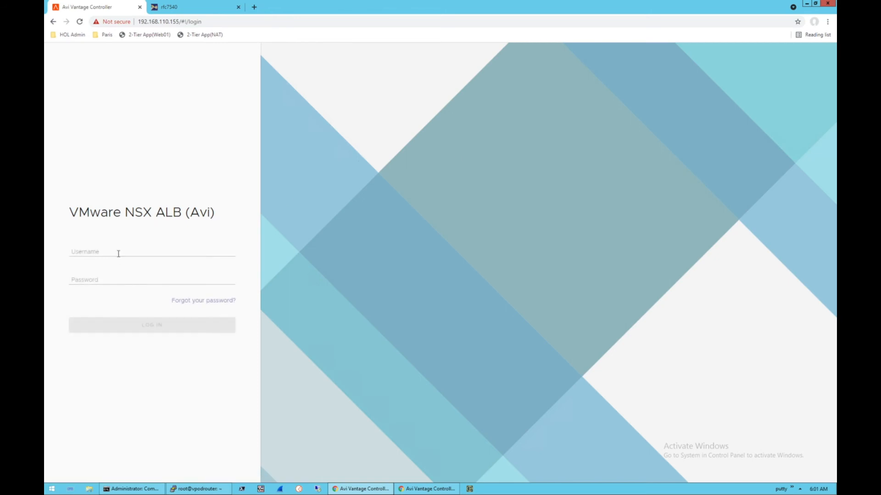
pyautogui.write('admin')
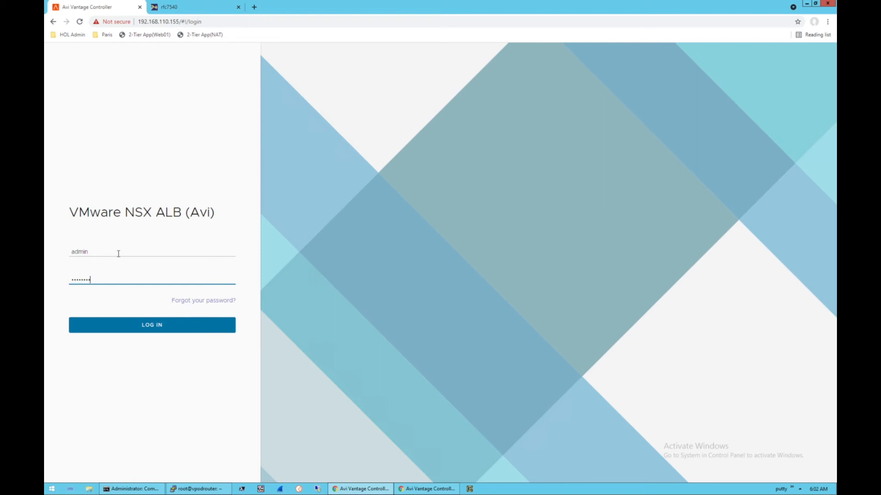
pyautogui.click(152, 324)
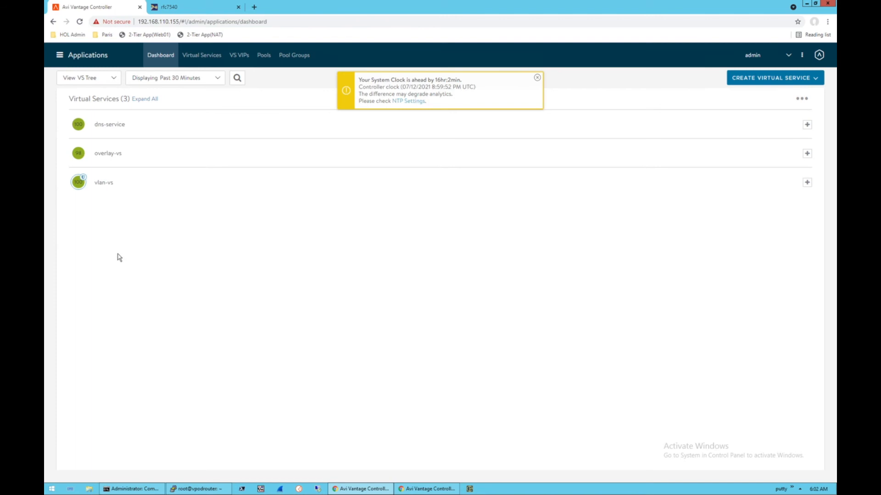
pyautogui.moveTo(553, 87)
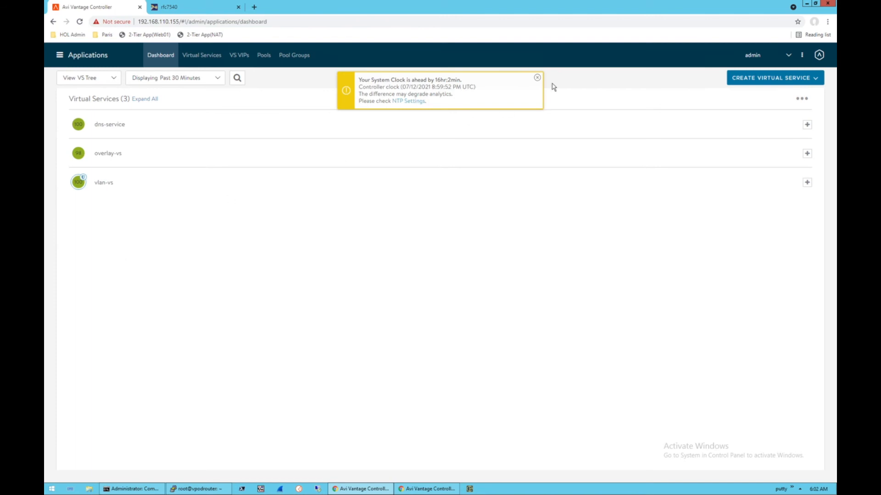
# - Dismiss the system clock warning so the dashboard shows overlay-vs without faults
pyautogui.click(536, 78)
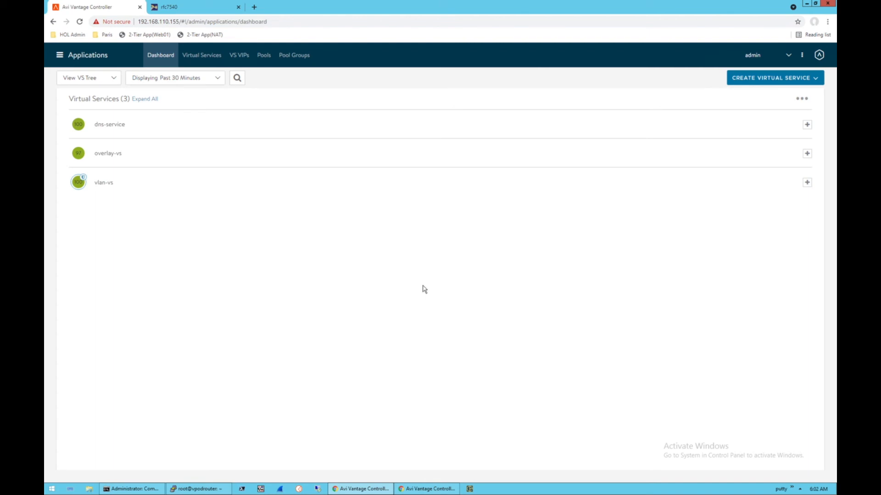
pyautogui.moveTo(461, 187)
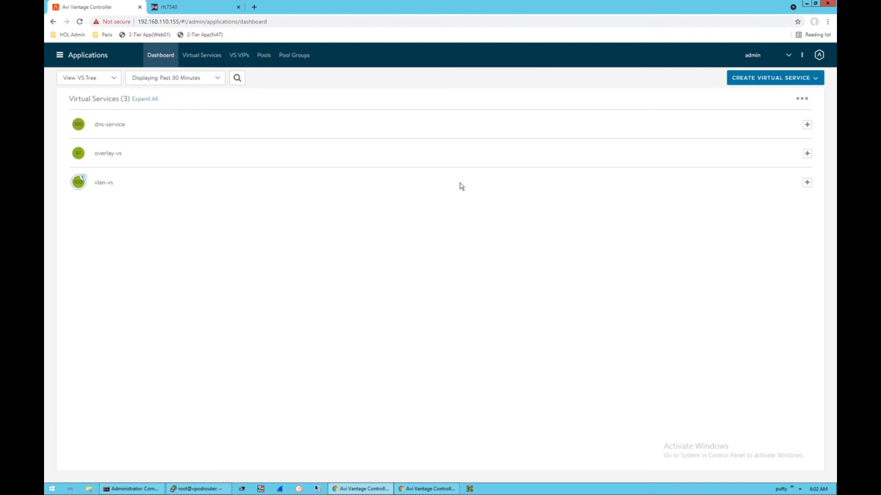